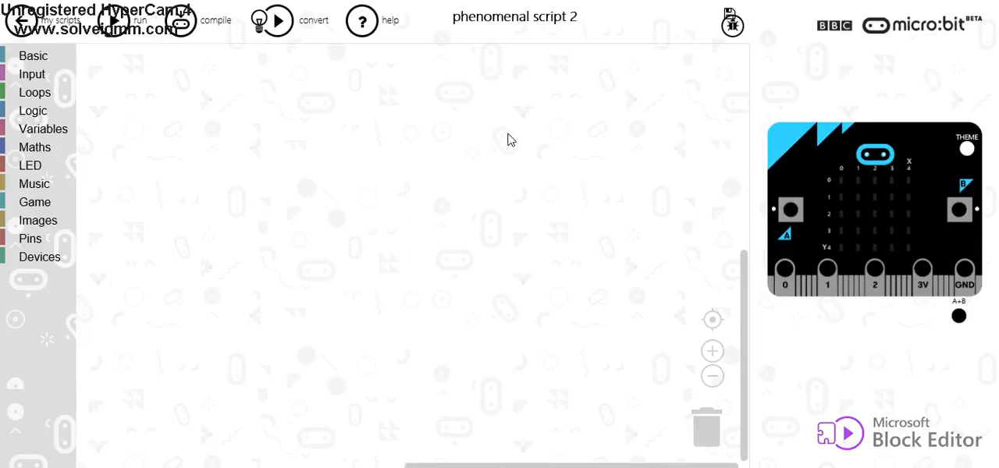
- Drag 'on button A pressed' blocks from Input onto the empty workspace
{"action": "left_click", "coordinate": [32, 74]}
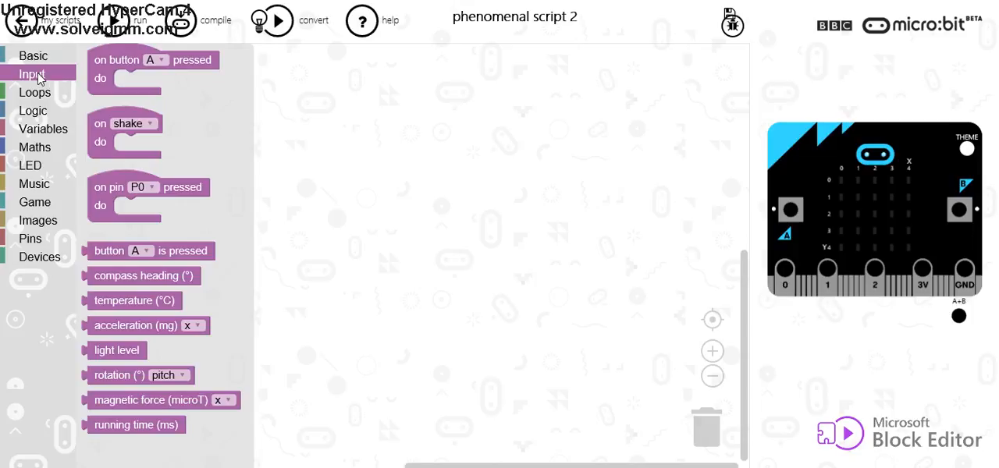
{"action": "left_click_drag", "start_coordinate": [154, 60], "coordinate": [204, 103]}
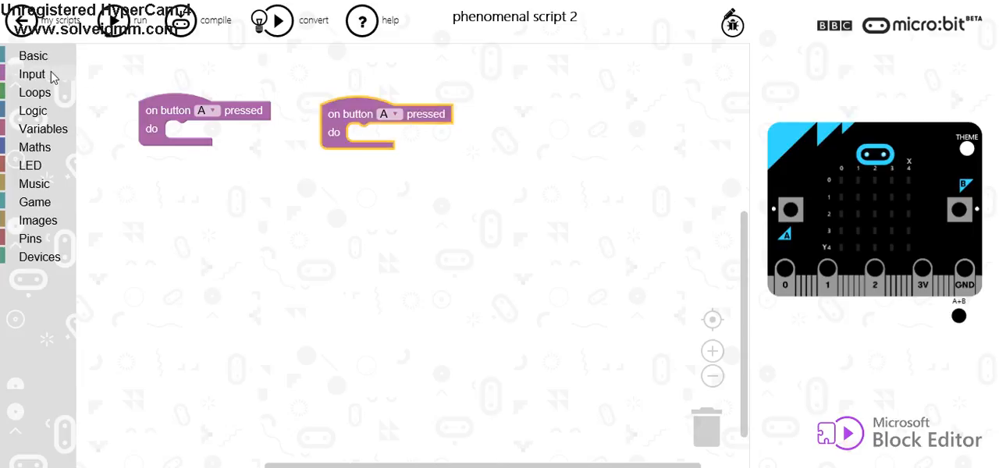
{"action": "left_click_drag", "start_coordinate": [386, 125], "coordinate": [574, 100]}
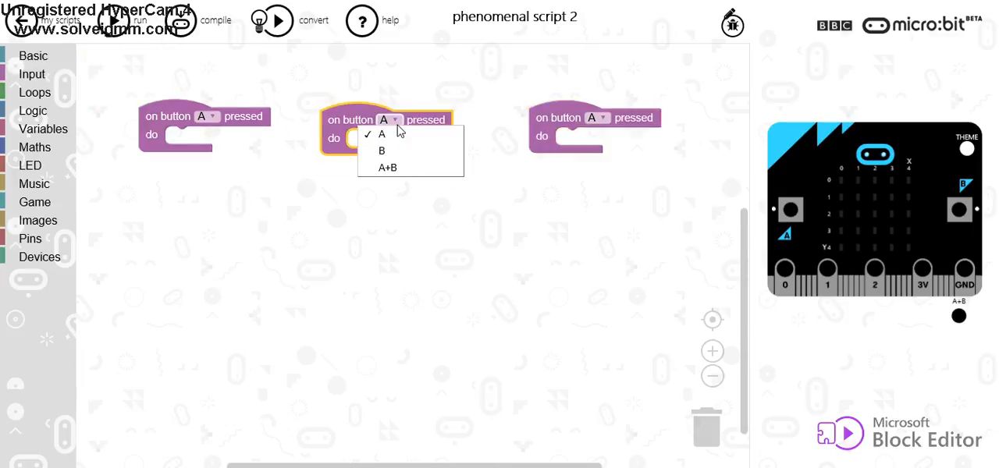
- Set the second event block to button B and the third to A+B
{"action": "left_click", "coordinate": [381, 150]}
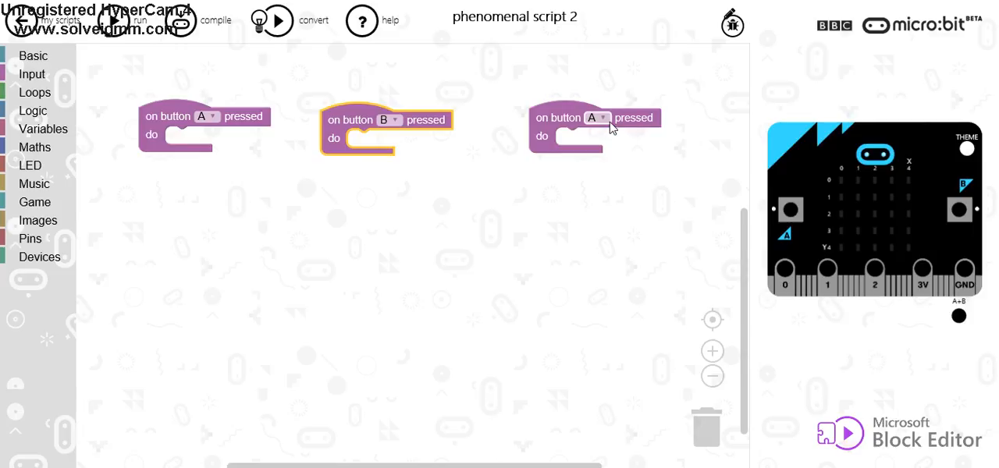
{"action": "left_click", "coordinate": [598, 118]}
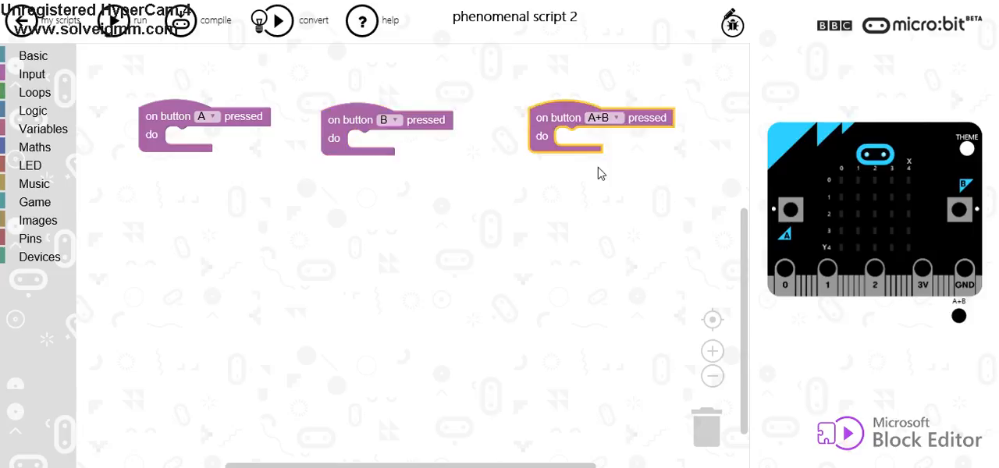
{"action": "mouse_move", "coordinate": [234, 131]}
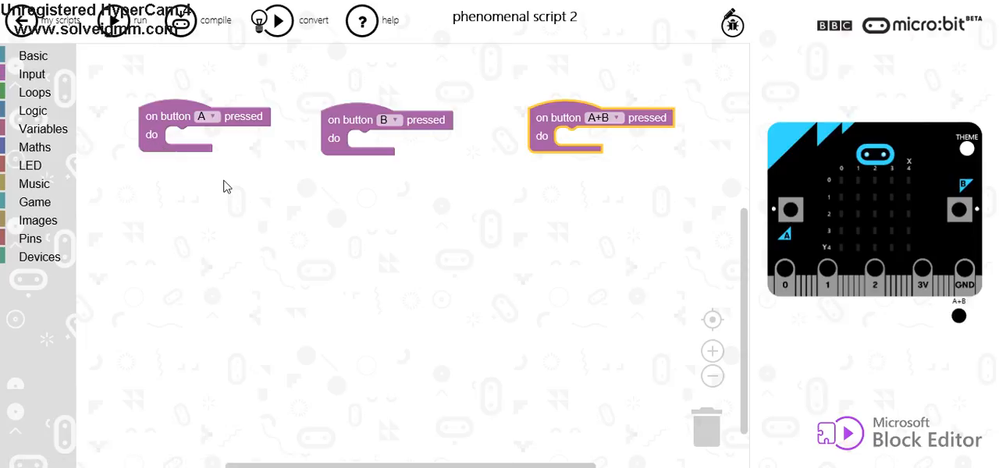
- Drop a 'show string "Hello!"' block from Basic into the button events, including A+B
{"action": "left_click", "coordinate": [33, 55]}
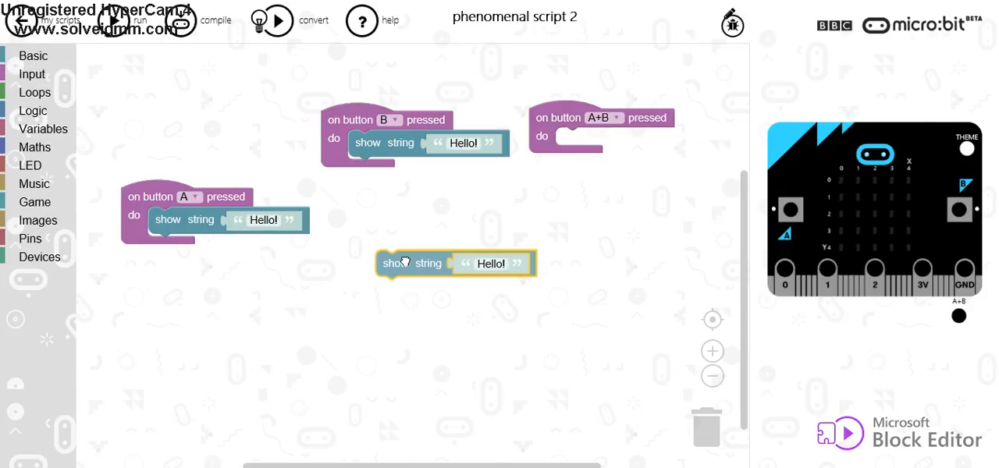
{"action": "left_click_drag", "start_coordinate": [429, 263], "coordinate": [531, 295]}
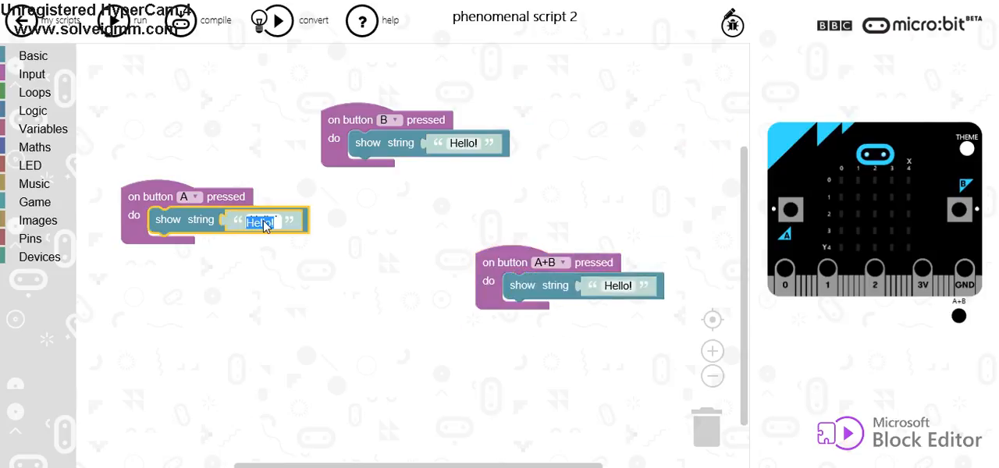
- Change the button A message to 'Button A' and the button B message to 'Button B'
{"action": "type", "text": "Button A"}
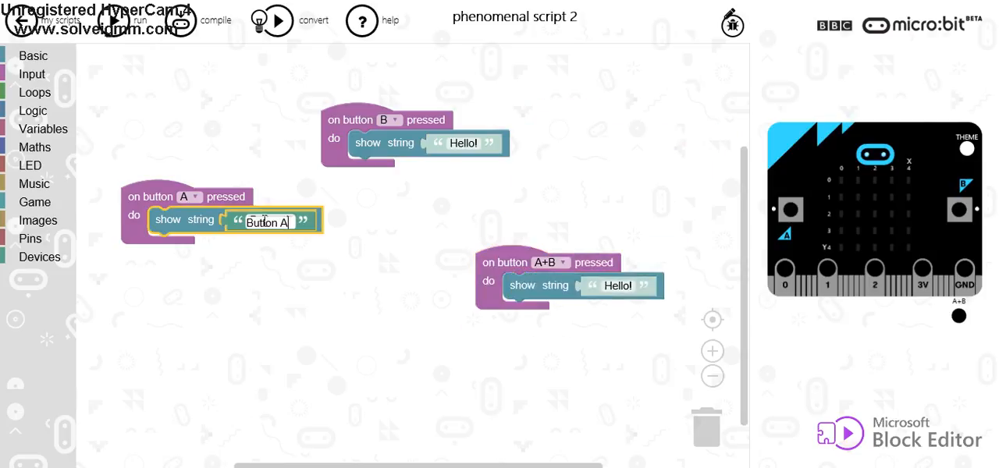
{"action": "left_click", "coordinate": [462, 143]}
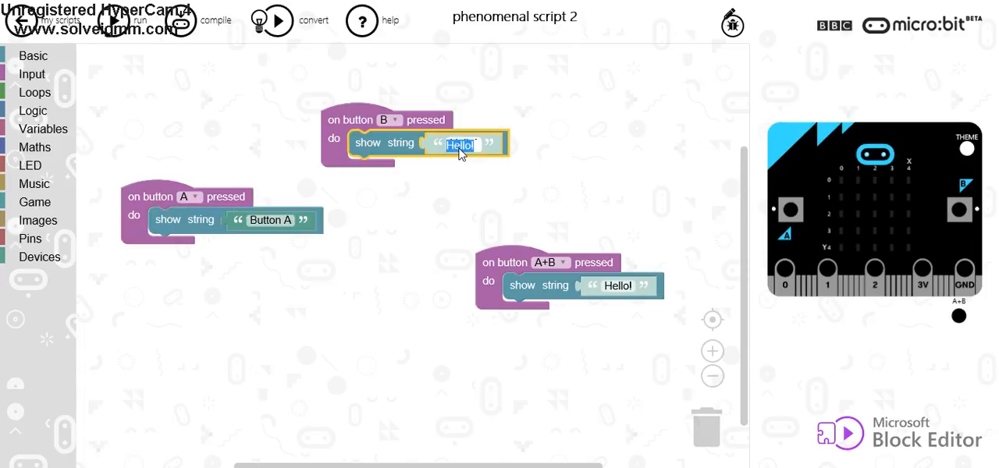
{"action": "type", "text": "Button B"}
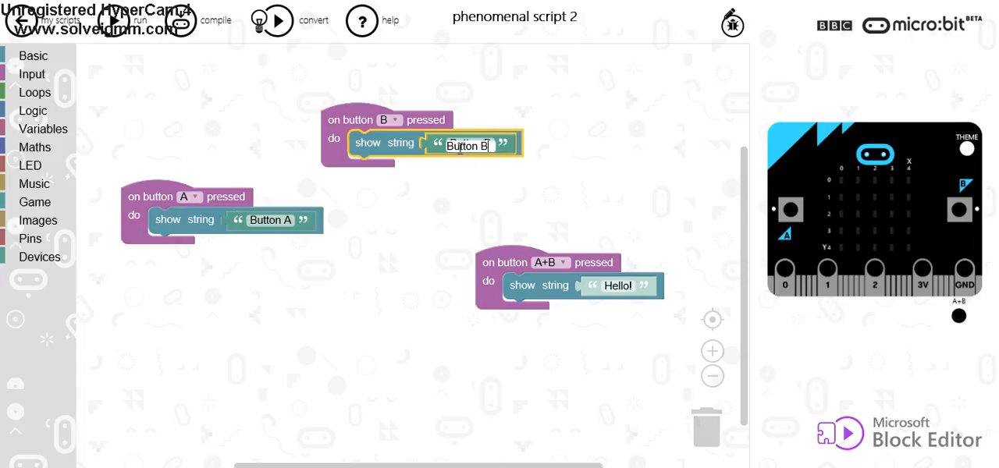
{"action": "left_click", "coordinate": [616, 286]}
{"action": "type", "text": "Both Buttons"}
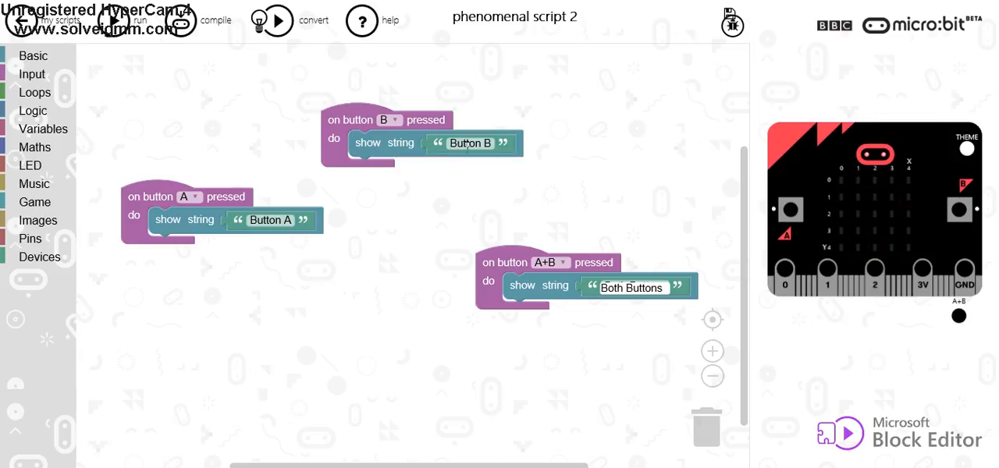
{"action": "mouse_move", "coordinate": [962, 215]}
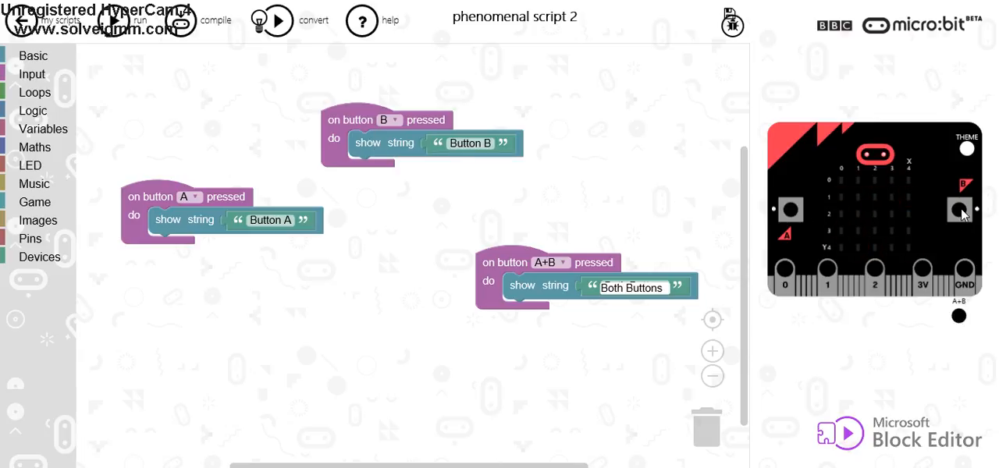